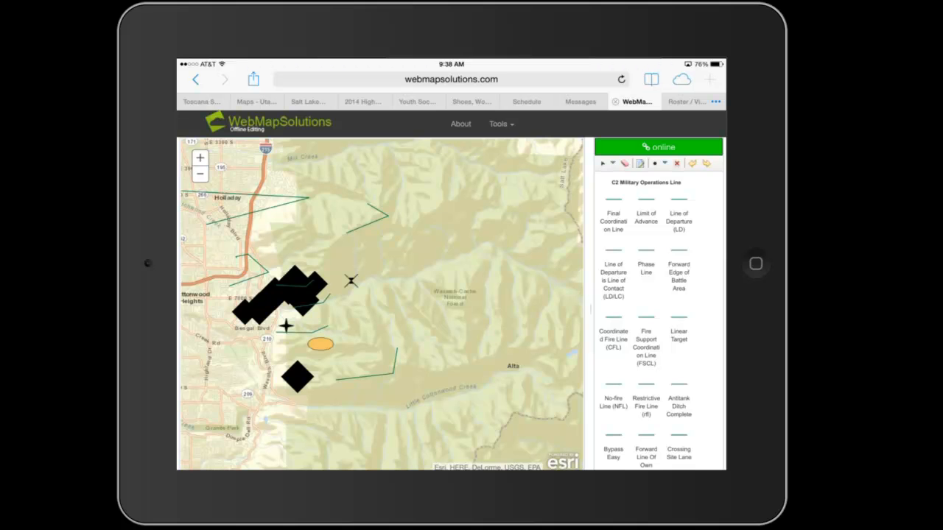
Review the demo's welcome information and dismiss it
scroll("down", 3)
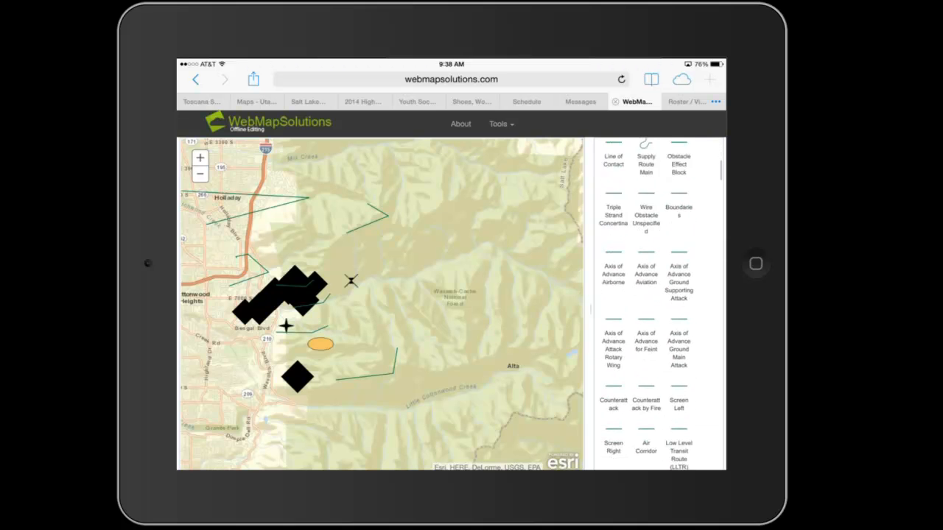
scroll("down", 3)
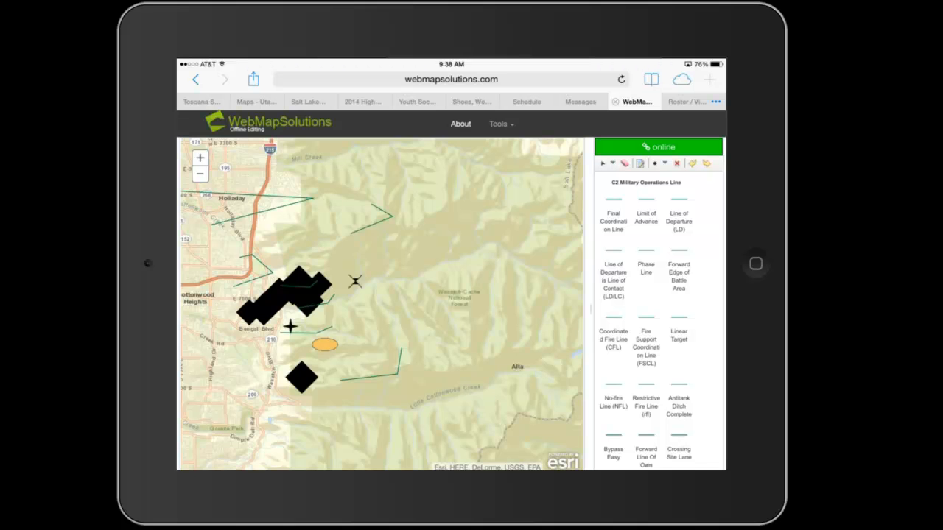
left_click(459, 124)
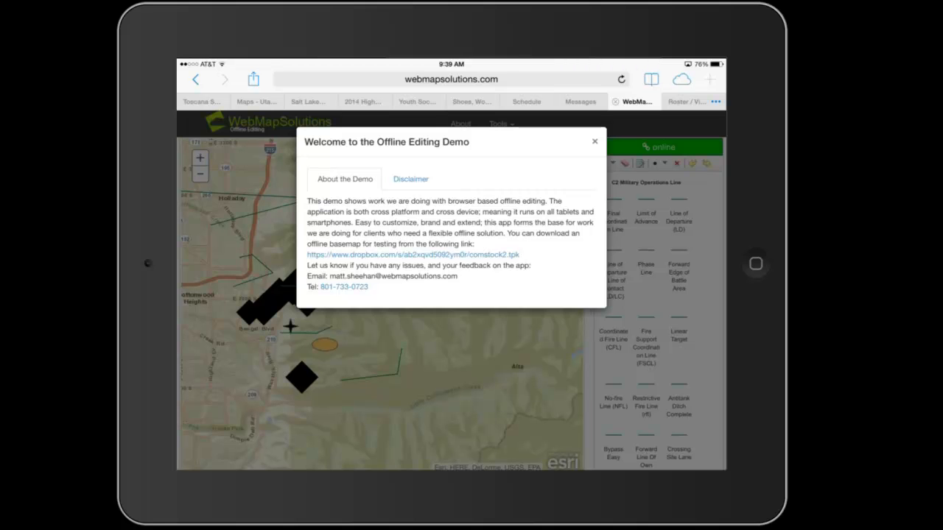
left_click(595, 142)
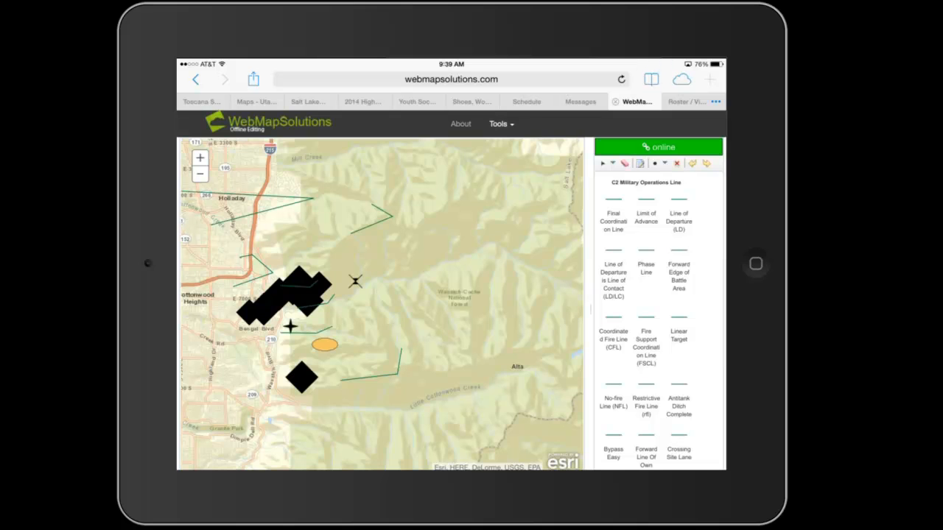
Switch the map to offline mode via Tools > Go Offline so basemap tiles disappear
left_click(501, 124)
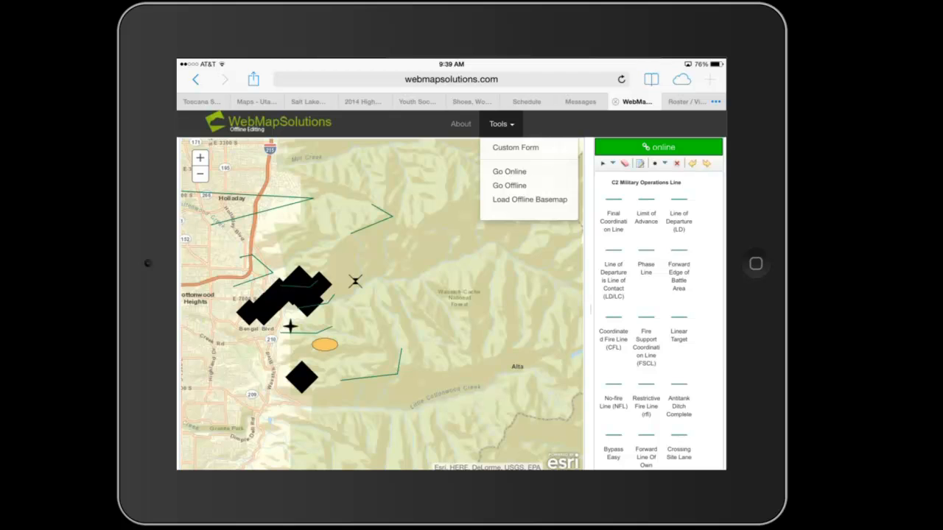
left_click(509, 186)
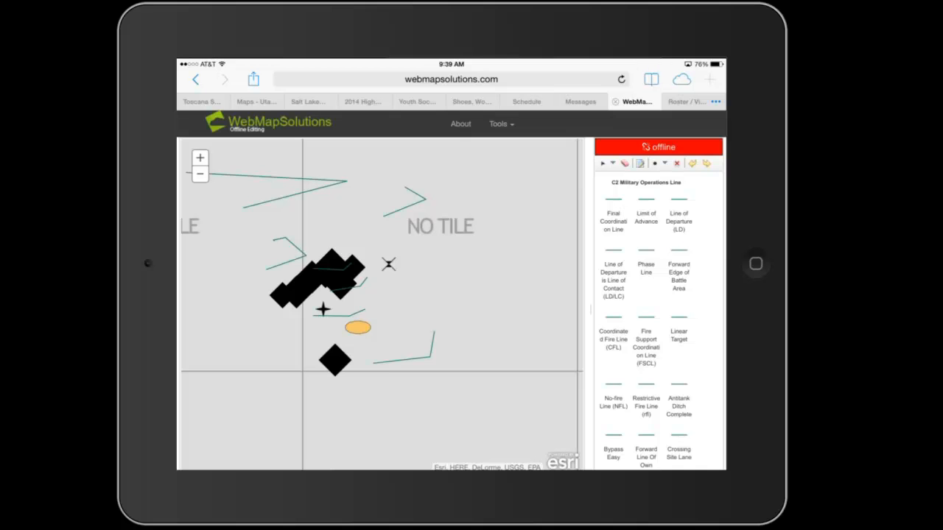
left_click(501, 124)
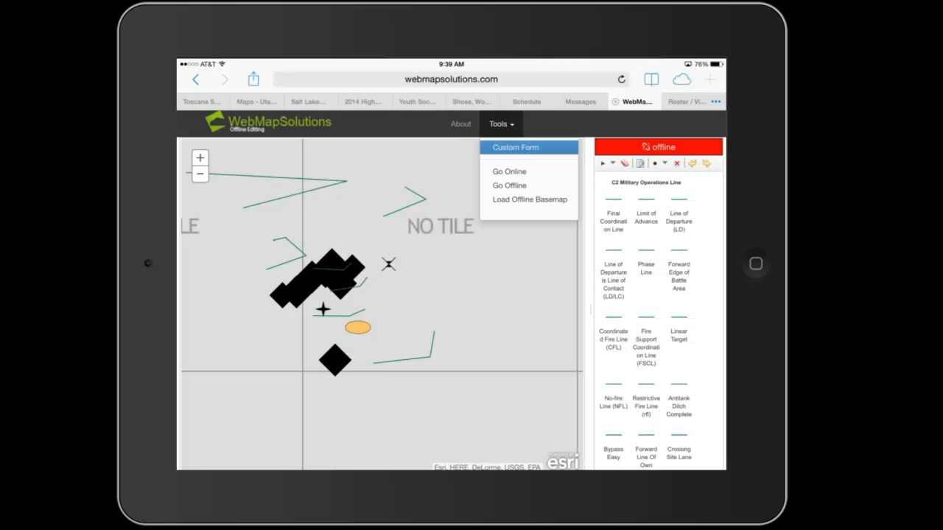
Fill the pipeline inspection custom form with Pipe Type Gathering Line, then close it
left_click(514, 148)
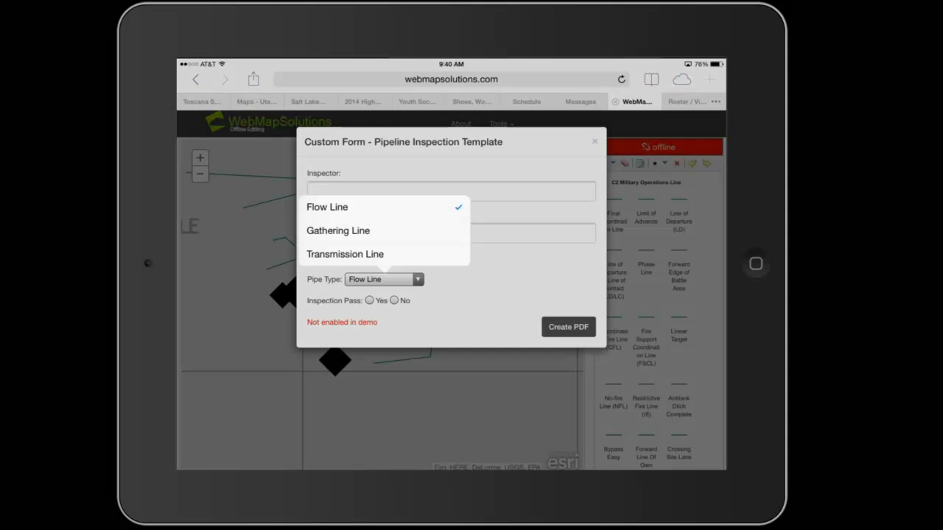
left_click(339, 230)
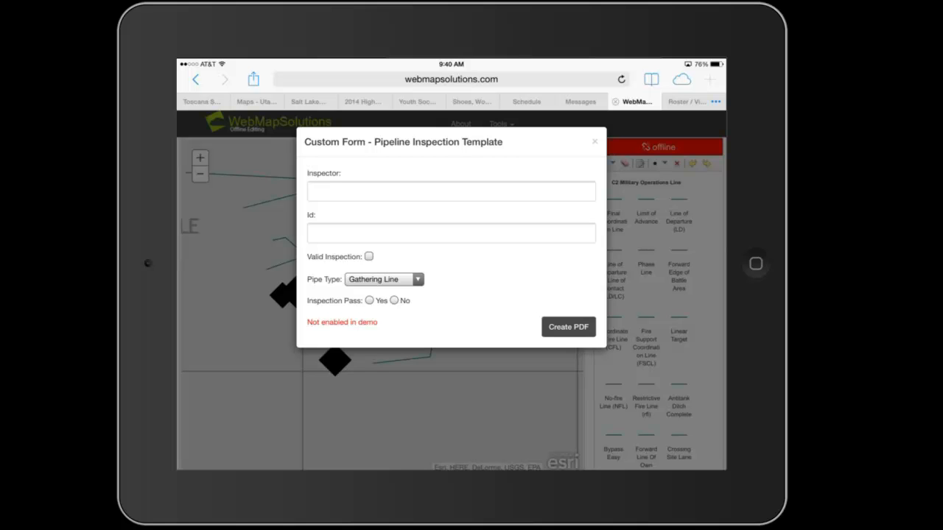
left_click(595, 142)
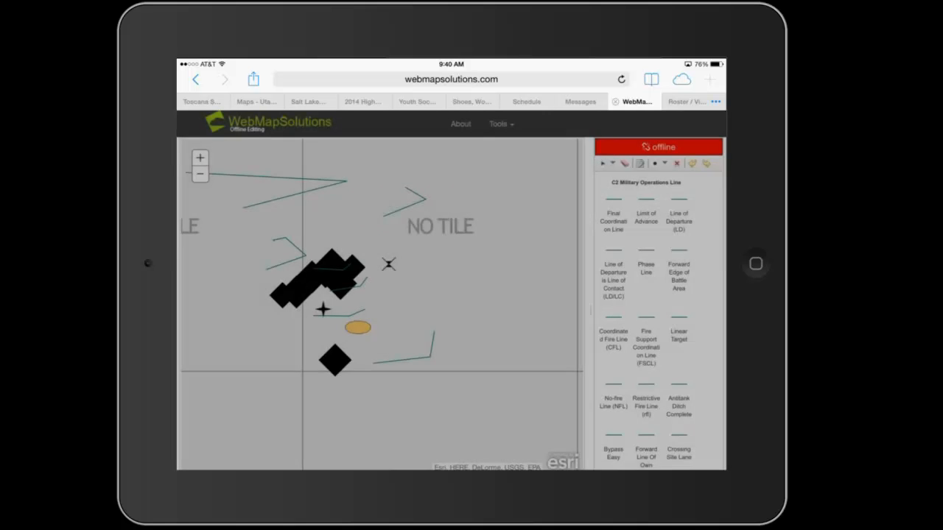
Return the map to online mode via Tools > Go Online, restoring basemap tiles
left_click(501, 124)
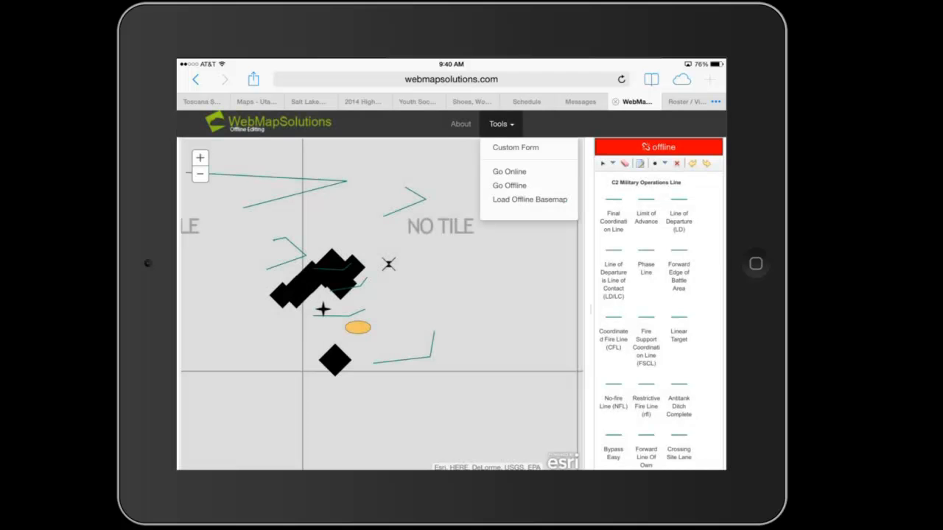
left_click(510, 171)
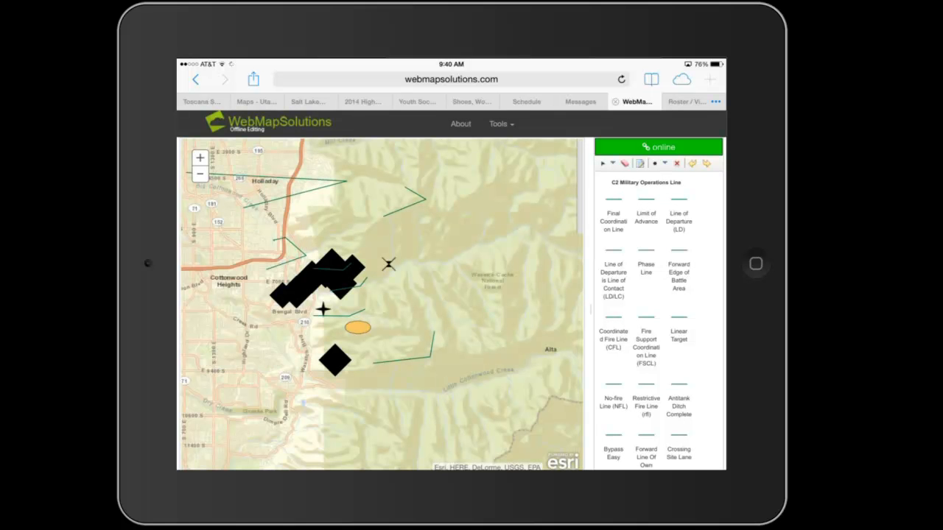